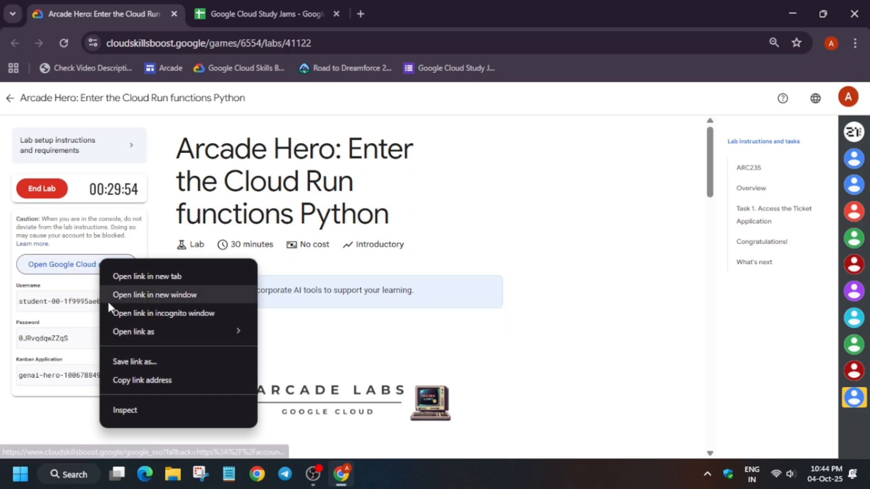
- Open the lab's Google Cloud console link in an incognito window
{"action": "left_click", "coordinate": [163, 313]}
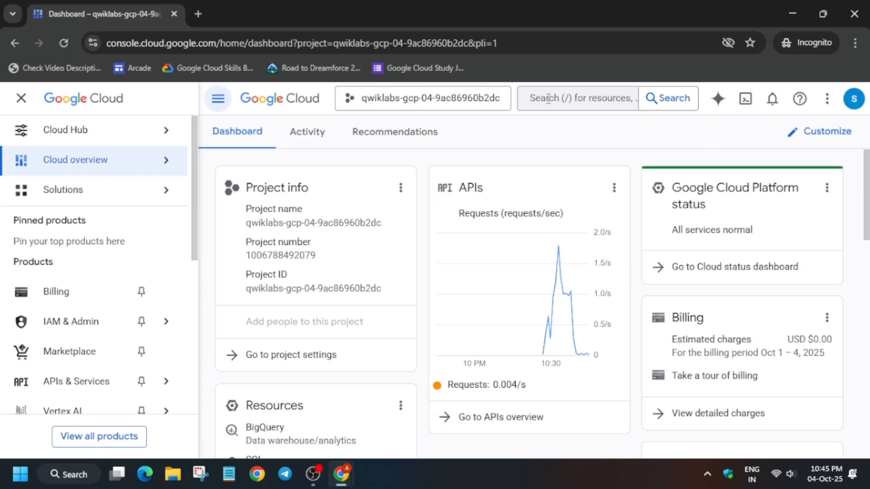
- Search the console for 'functions' and open Cloud Run functions
{"action": "left_click", "coordinate": [577, 98]}
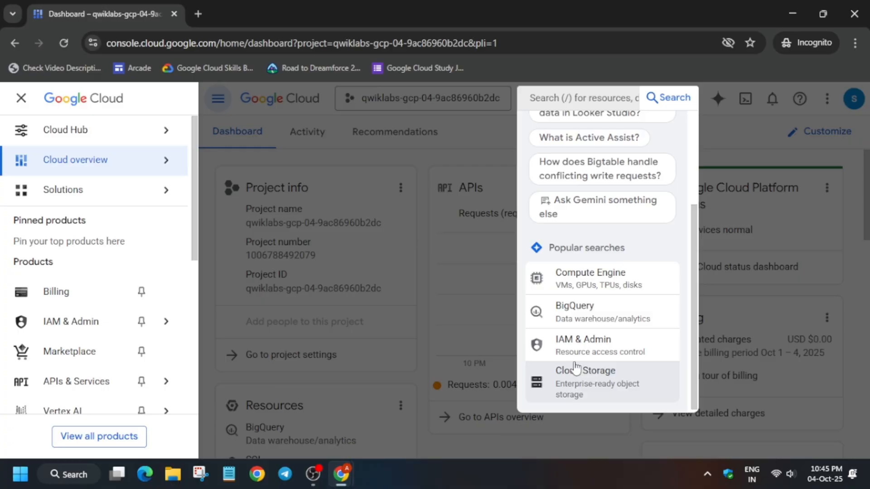
{"action": "scroll", "scroll_direction": "up", "scroll_amount": 3}
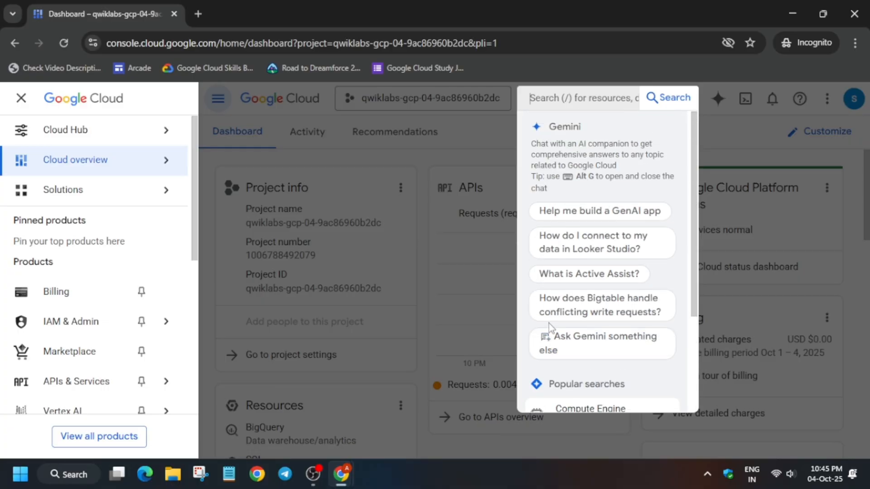
{"action": "type", "text": "functions"}
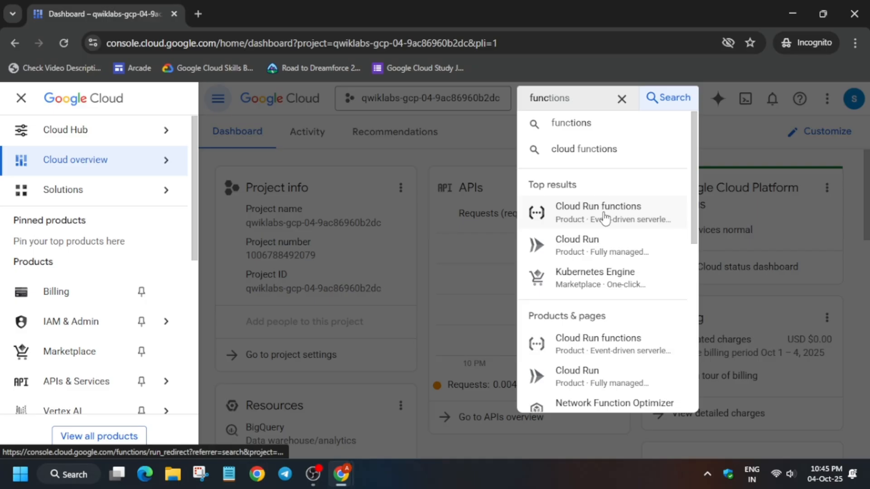
{"action": "left_click", "coordinate": [597, 212]}
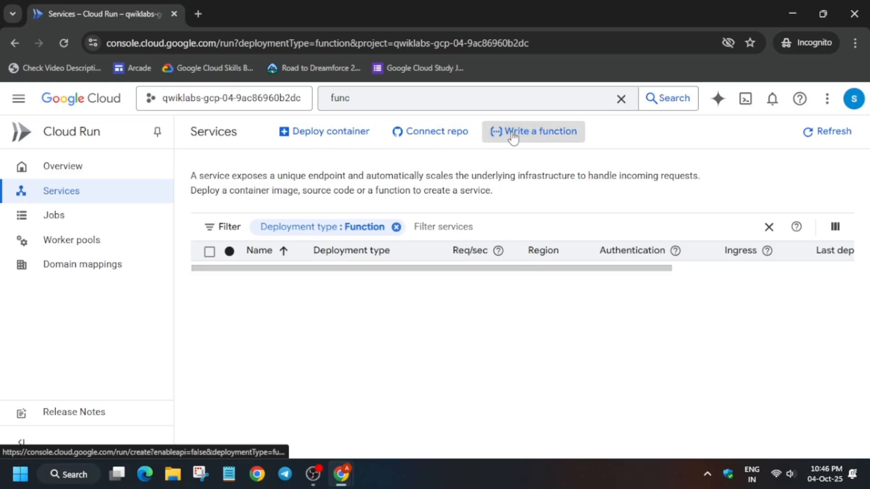
- Start writing a new Cloud Run function service
{"action": "left_click", "coordinate": [532, 131]}
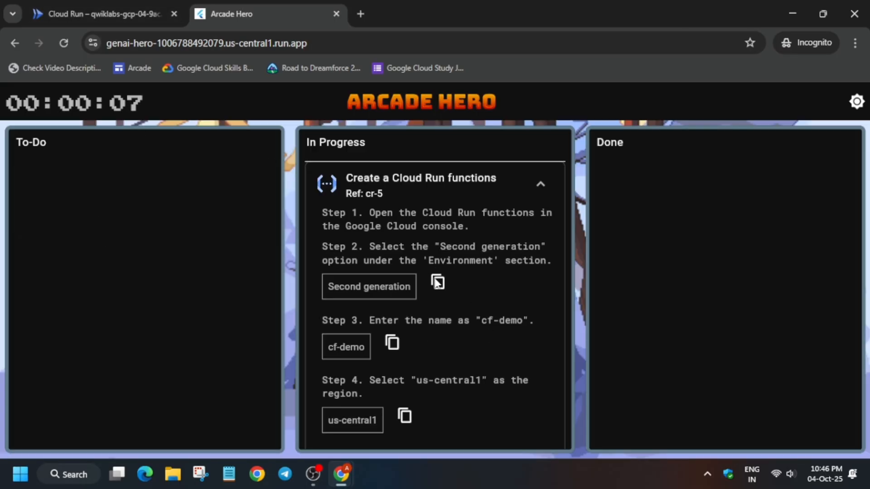
- Compare the Arcade Hero task steps with the form to set region us-central1 (Iowa)
{"action": "left_click", "coordinate": [100, 13]}
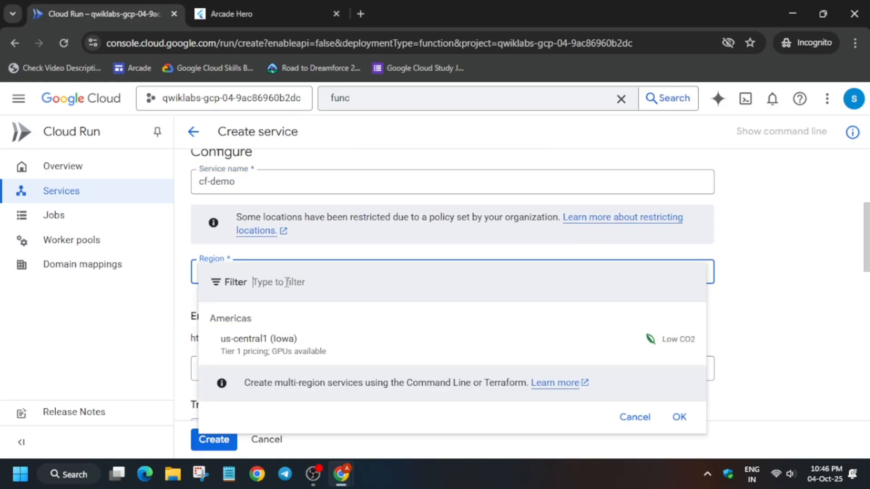
{"action": "left_click", "coordinate": [249, 14]}
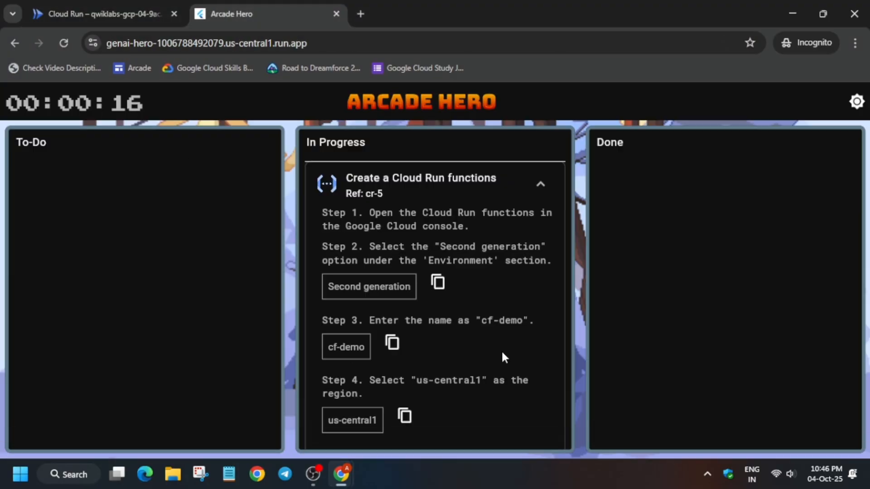
{"action": "scroll", "scroll_direction": "down", "scroll_amount": 3}
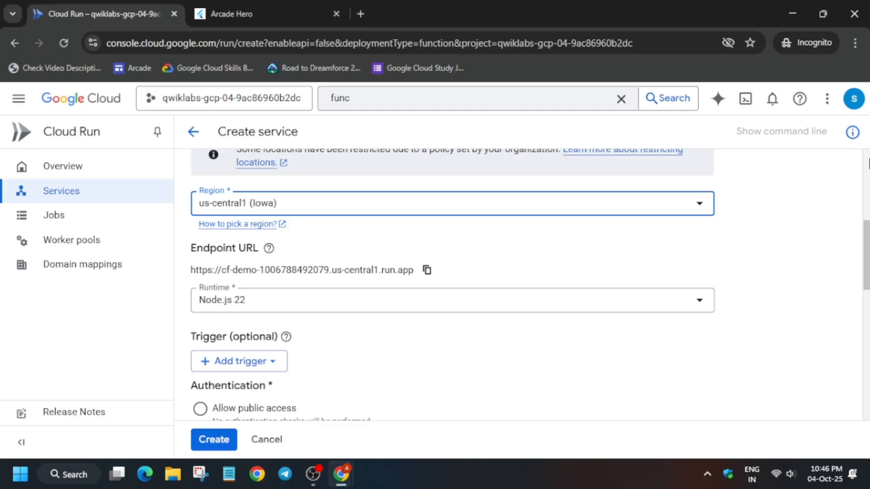
- Filter the Runtime list with 'pyth' and select Python 3.13
{"action": "type", "text": "pyth"}
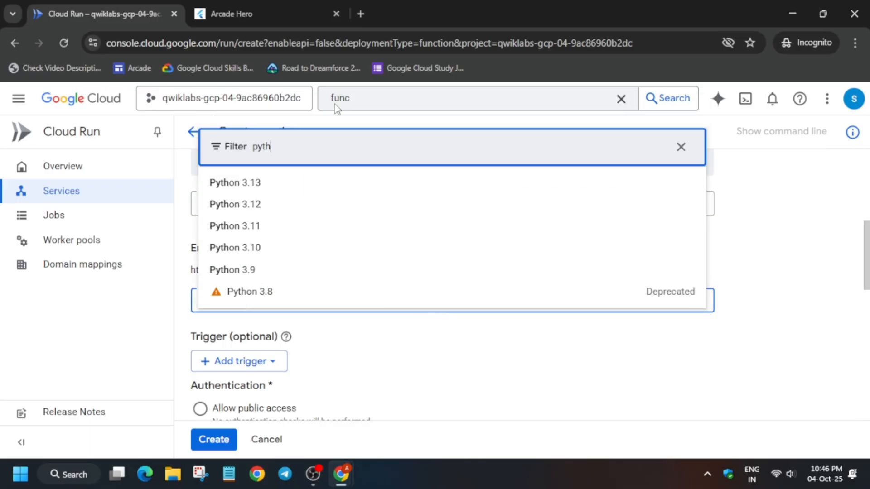
{"action": "left_click", "coordinate": [234, 203]}
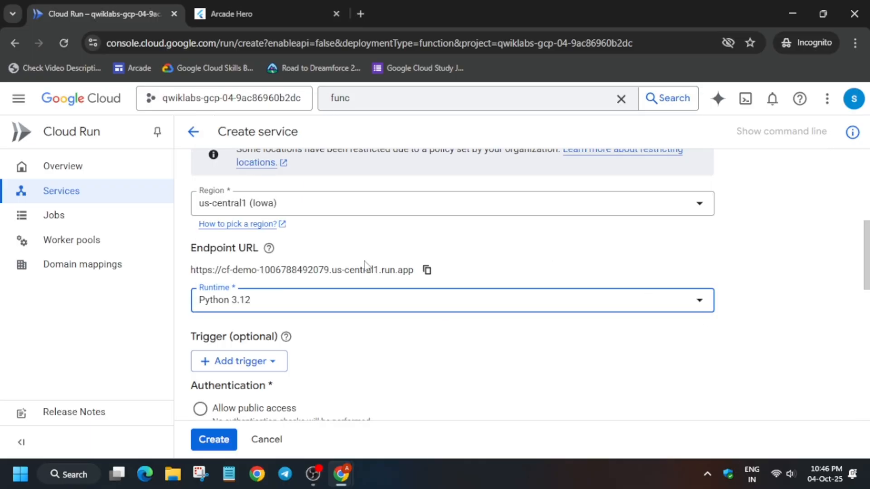
{"action": "scroll", "scroll_direction": "down", "scroll_amount": 3}
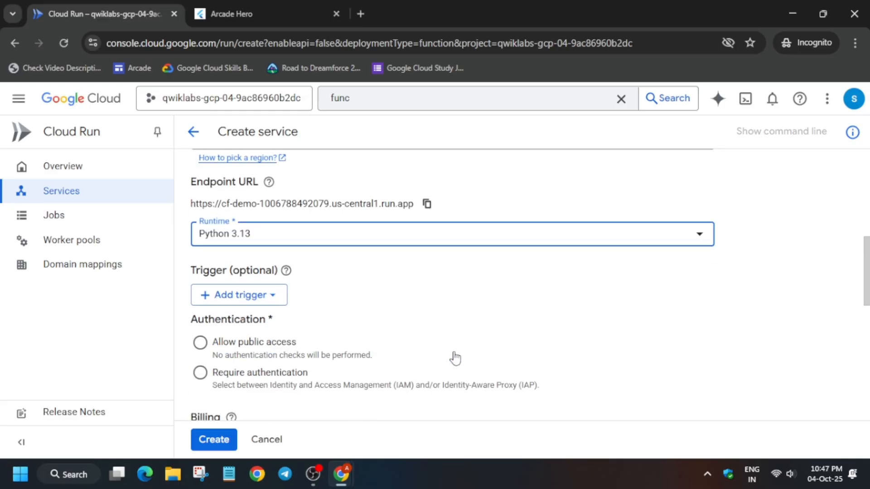
- Review the remaining Arcade Hero task steps against the service settings form
{"action": "left_click", "coordinate": [266, 14]}
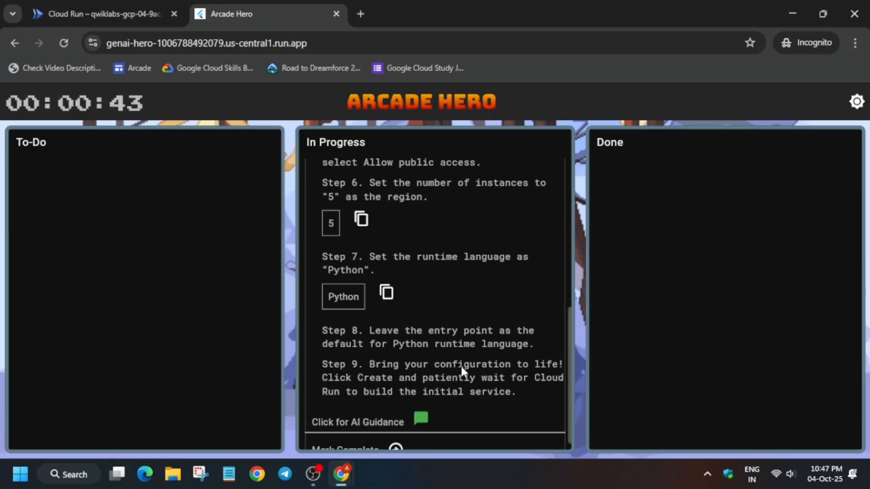
{"action": "scroll", "scroll_direction": "down", "scroll_amount": 3}
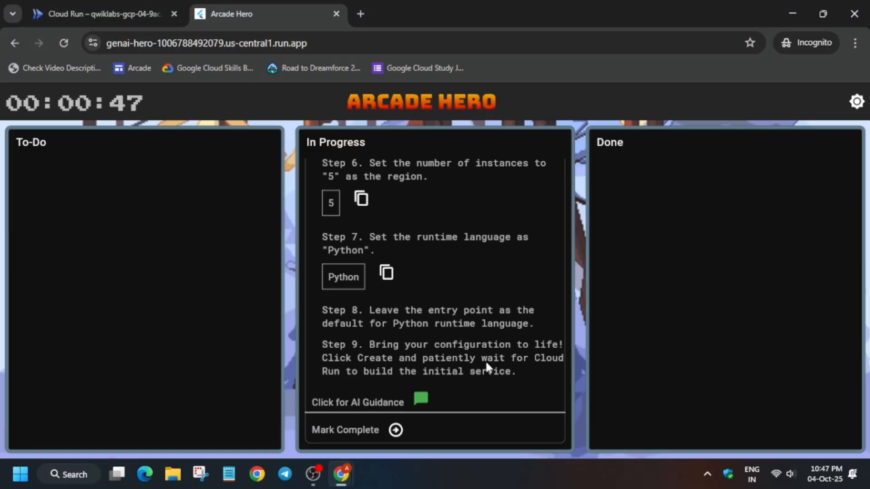
{"action": "left_click", "coordinate": [104, 14]}
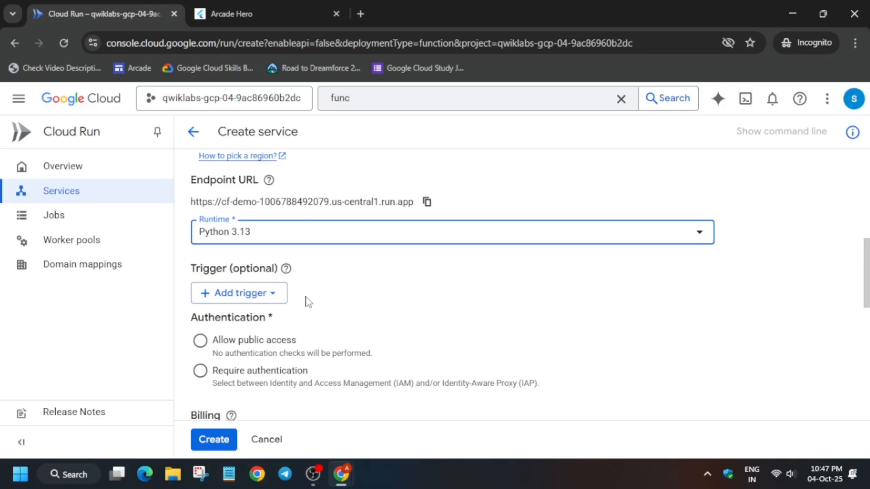
{"action": "scroll", "scroll_direction": "down", "scroll_amount": 3}
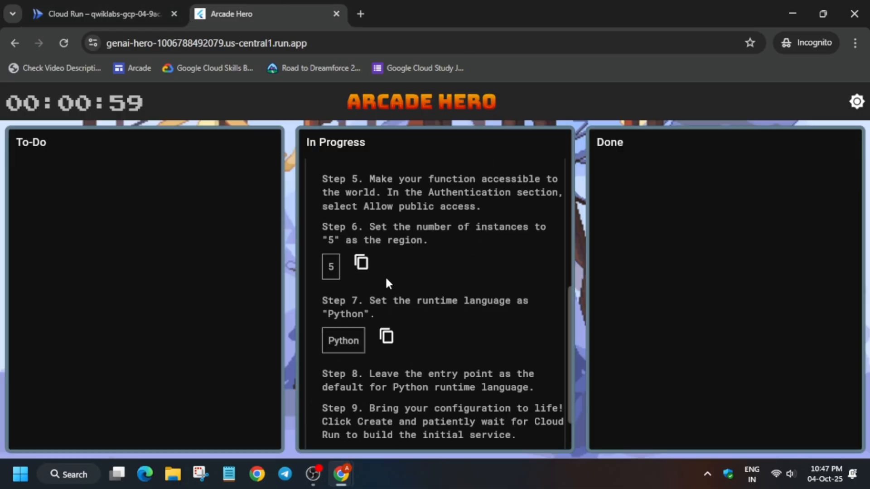
{"action": "scroll", "scroll_direction": "down", "scroll_amount": 3}
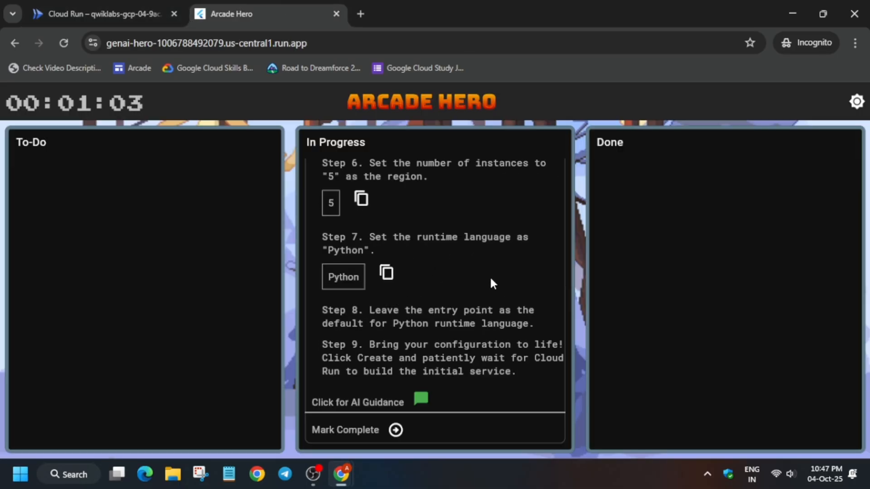
{"action": "left_click", "coordinate": [103, 15]}
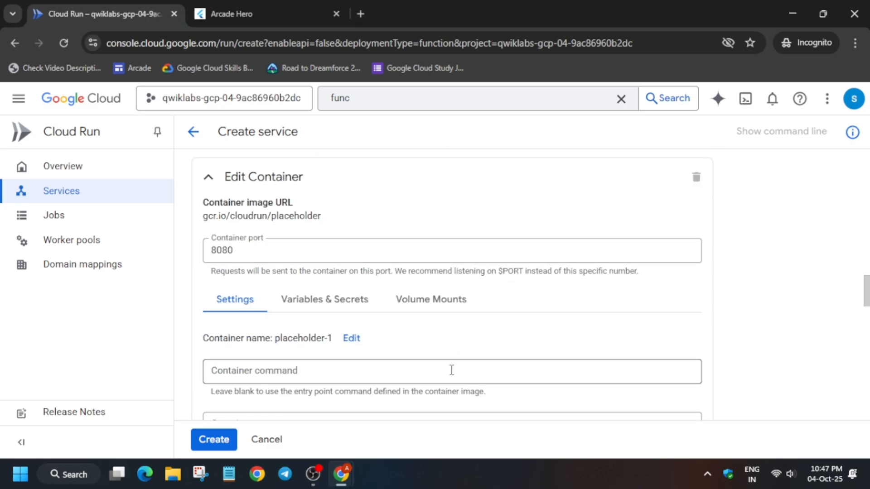
- Set maximum instances to 5 and create the cf-demo service
{"action": "scroll", "scroll_direction": "down", "scroll_amount": 3}
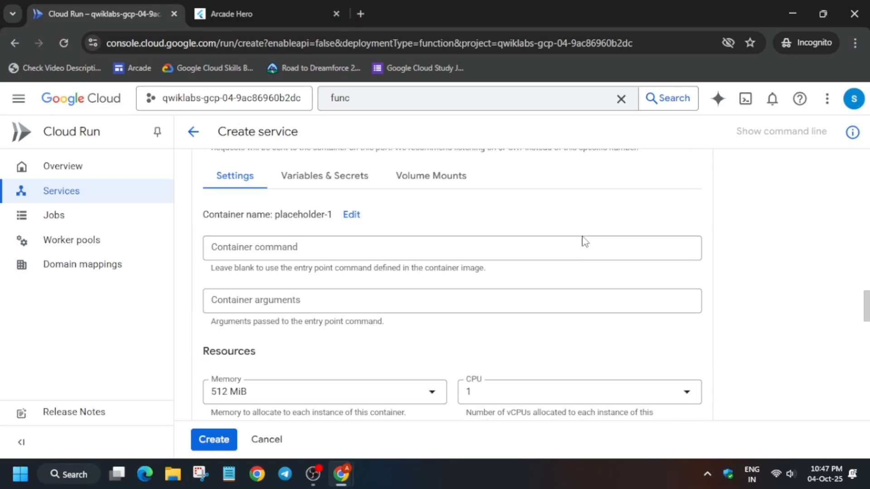
{"action": "scroll", "scroll_direction": "down", "scroll_amount": 3}
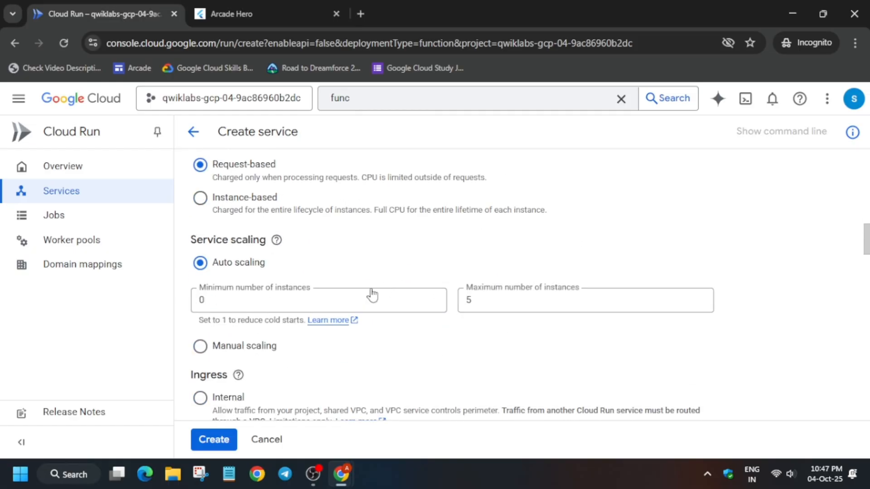
{"action": "left_click", "coordinate": [213, 440]}
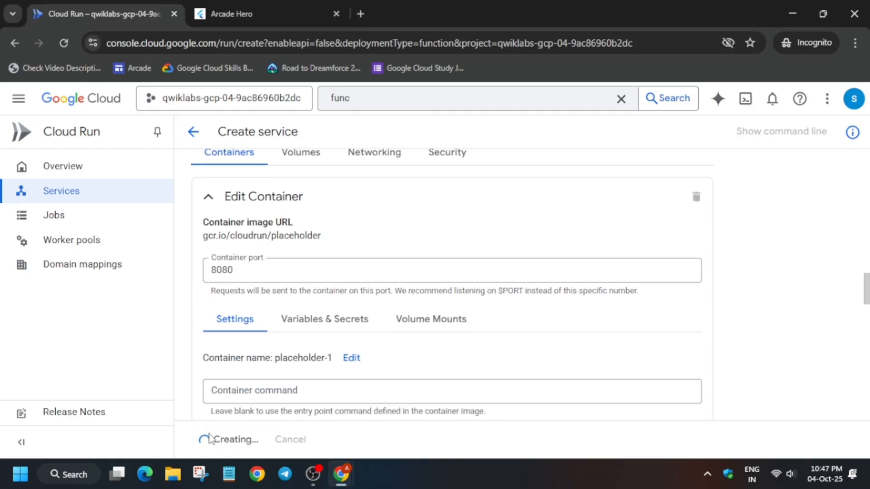
- End the lab session from the Skills Boost lab page
{"action": "left_click", "coordinate": [266, 14]}
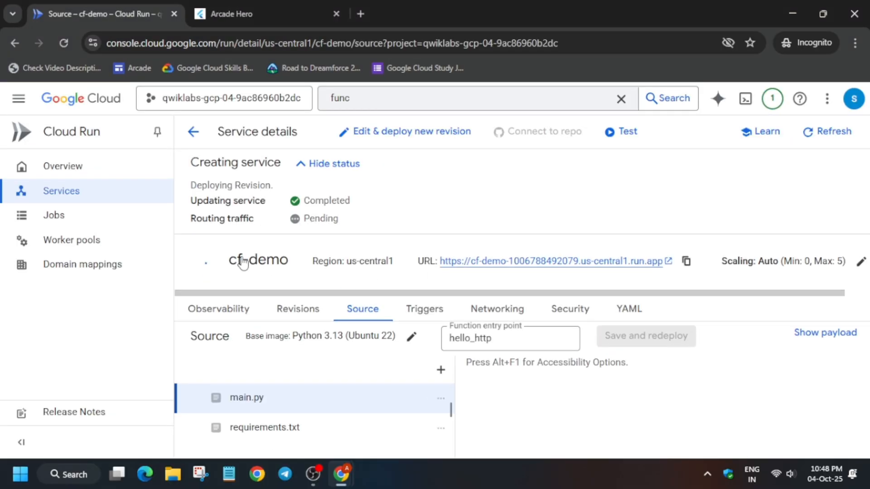
{"action": "left_click", "coordinate": [261, 14]}
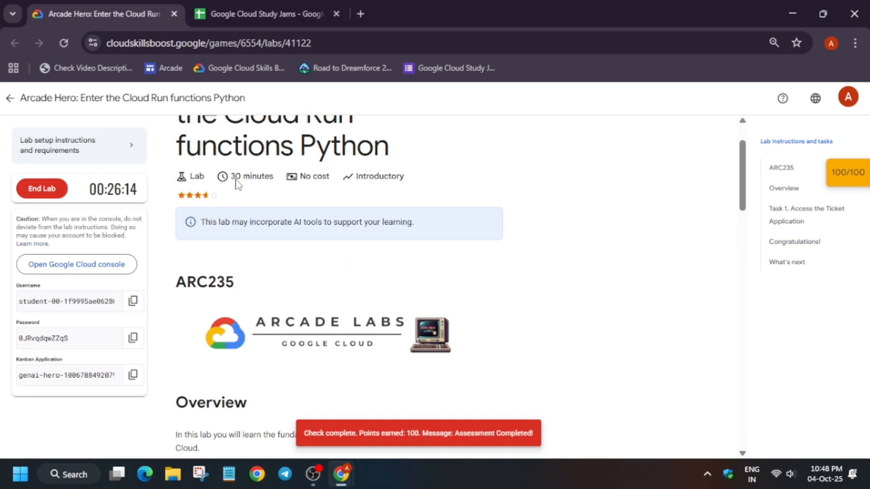
{"action": "left_click", "coordinate": [41, 188]}
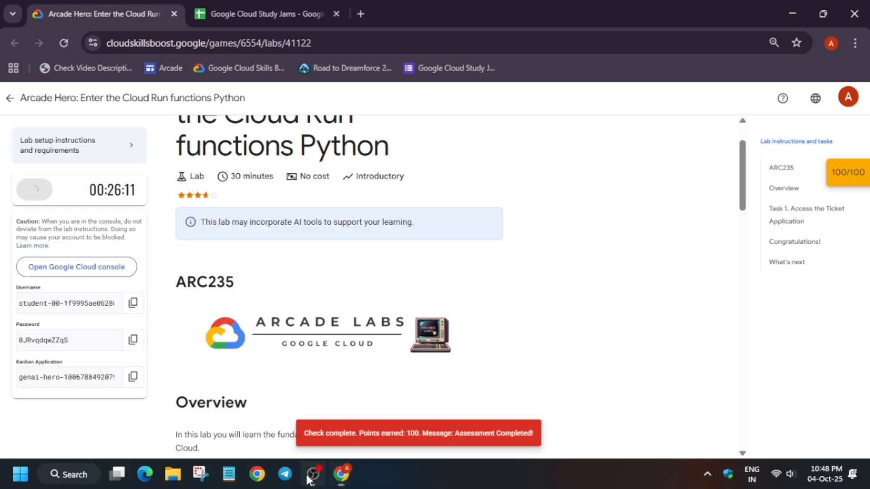